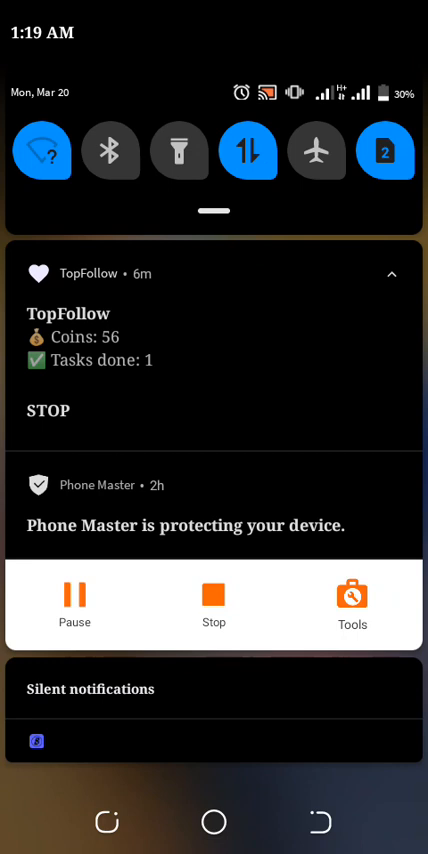
# Dismiss the notification shade and scroll the app drawer's alphabetical sections
pyautogui.click(352, 604)
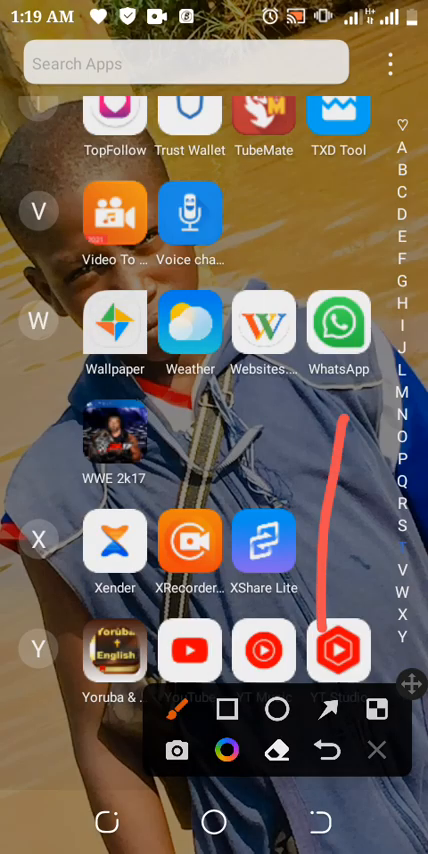
pyautogui.click(378, 748)
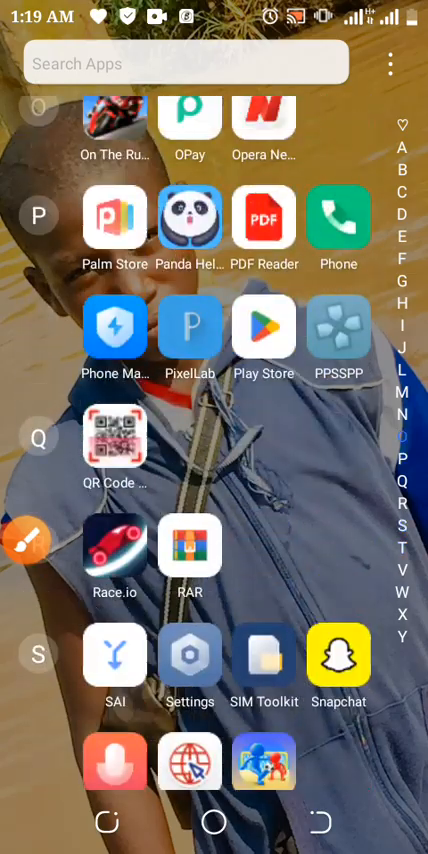
pyautogui.scroll(-3)
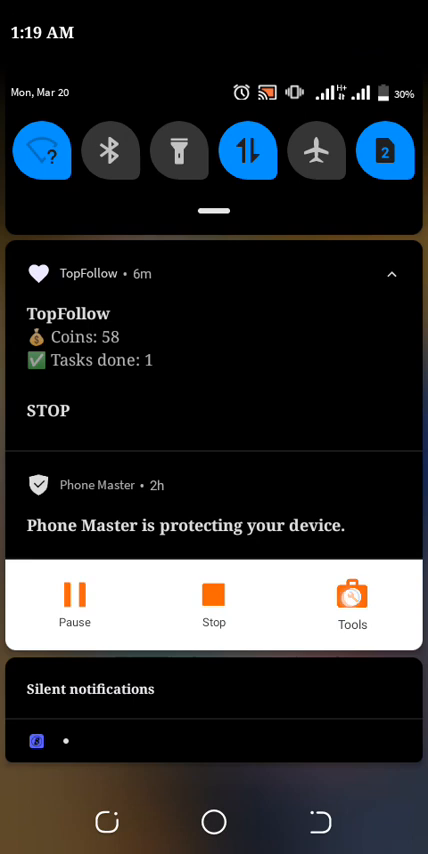
pyautogui.click(352, 608)
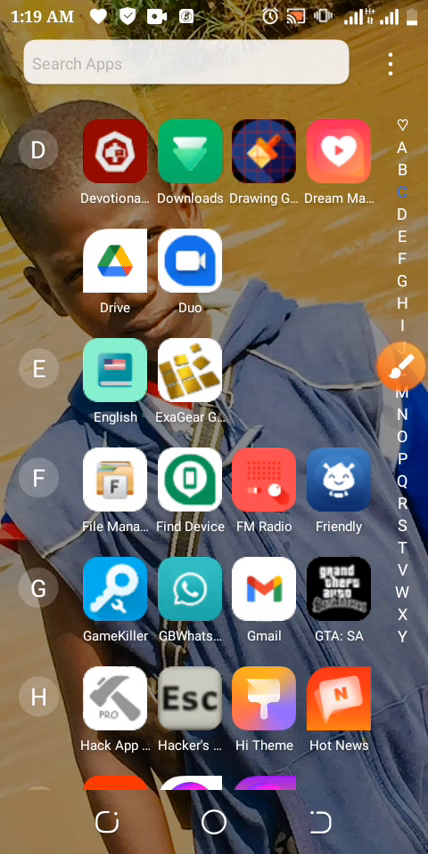
# Scroll the app drawer to the CLEO MOD Master icon and launch it
pyautogui.click(402, 368)
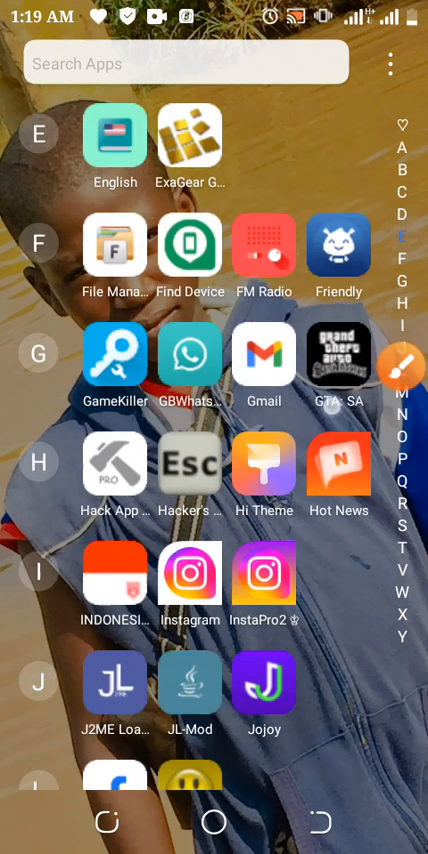
pyautogui.scroll(-3)
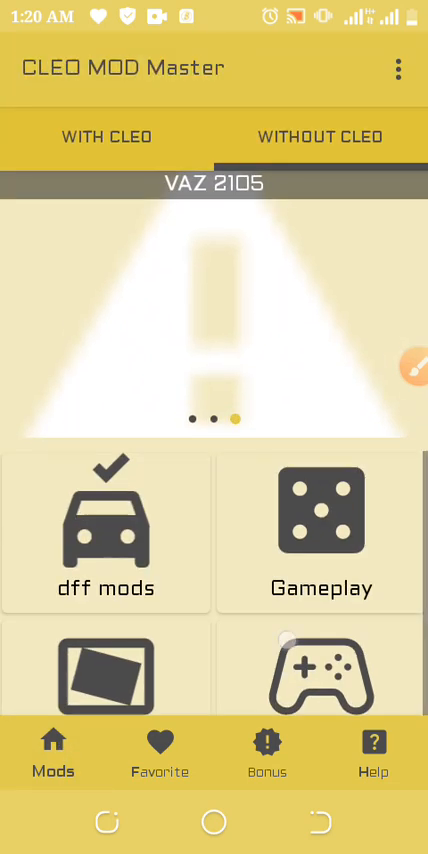
# Open the Gameplay mod category from the Mods home screen
pyautogui.click(400, 68)
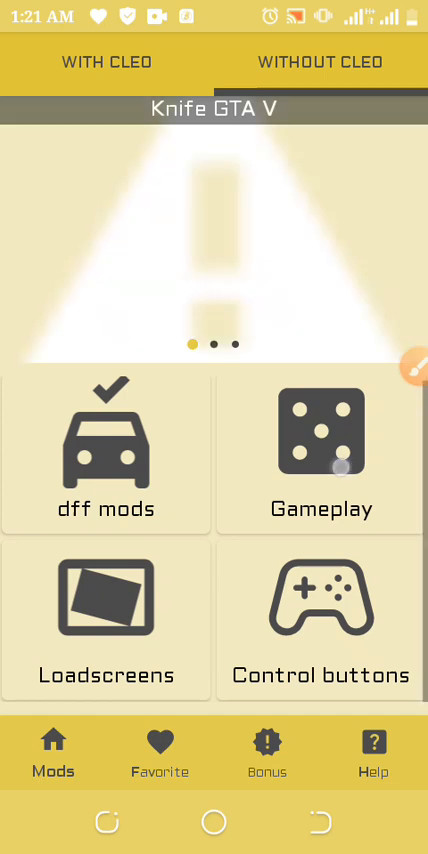
pyautogui.click(320, 456)
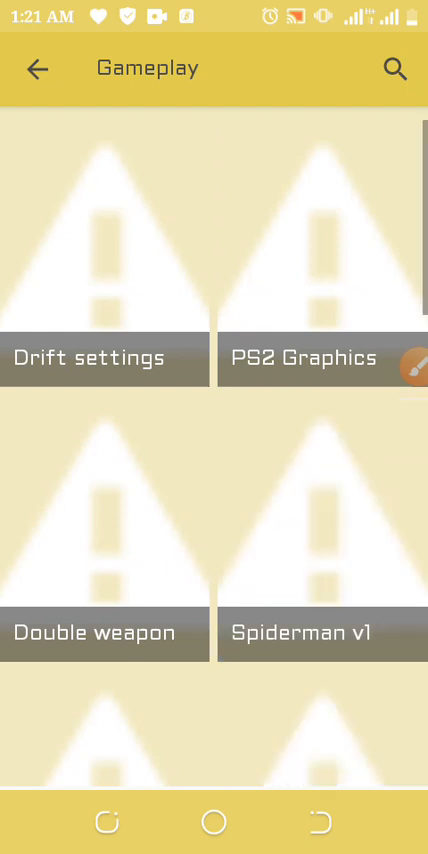
# Search the Gameplay mods for 'unl', finding only Tsunami mod, then return to the categories
pyautogui.click(394, 68)
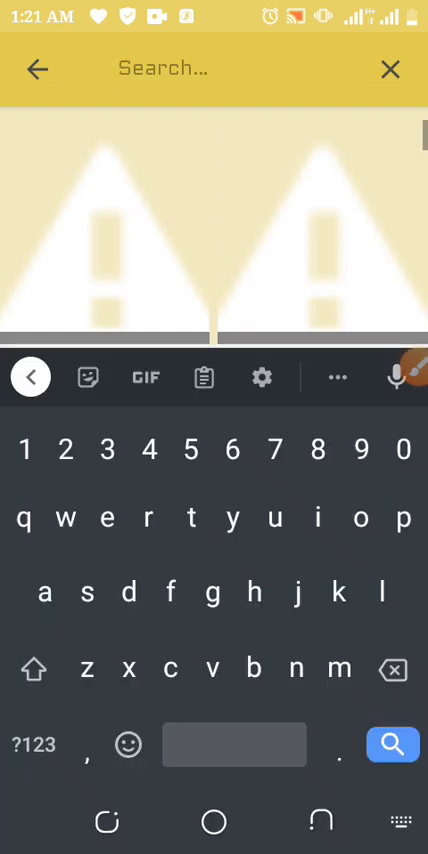
pyautogui.write('unl')
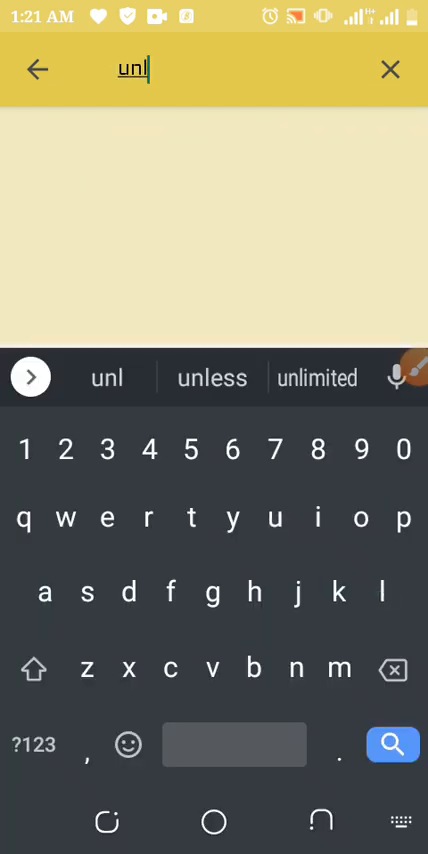
pyautogui.click(394, 668)
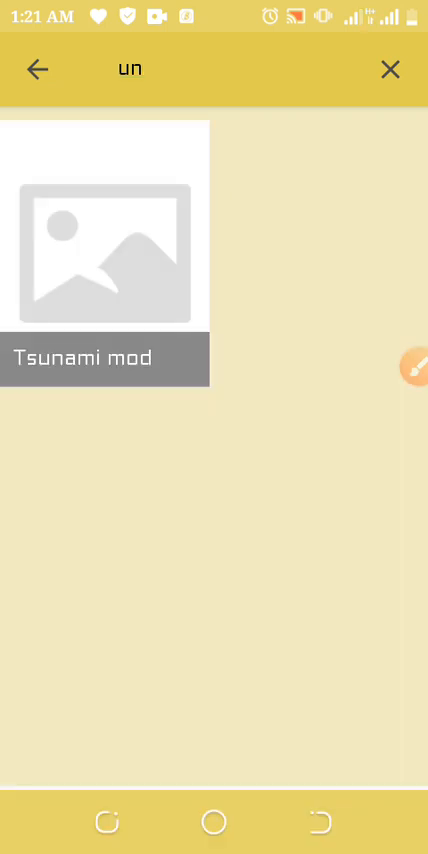
pyautogui.click(130, 68)
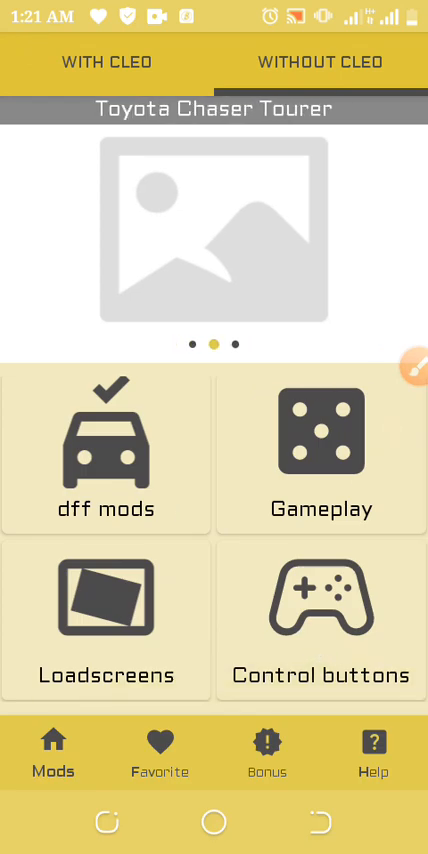
# In another mod category, search for 'inf' with no results, then clear the field
pyautogui.click(106, 456)
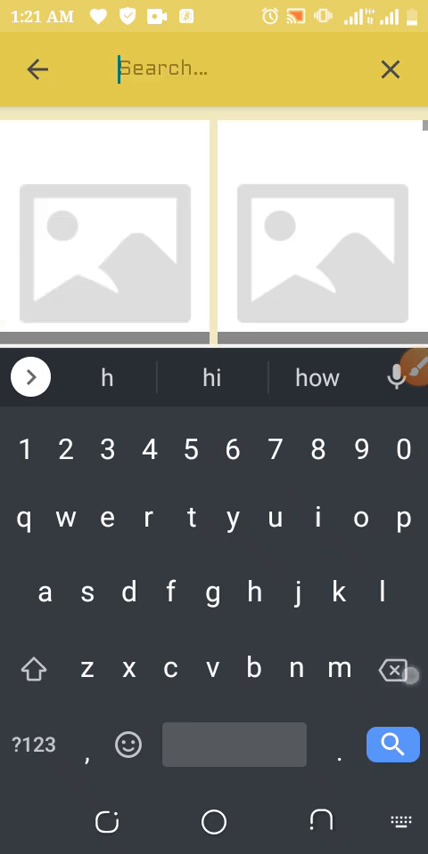
pyautogui.write('in')
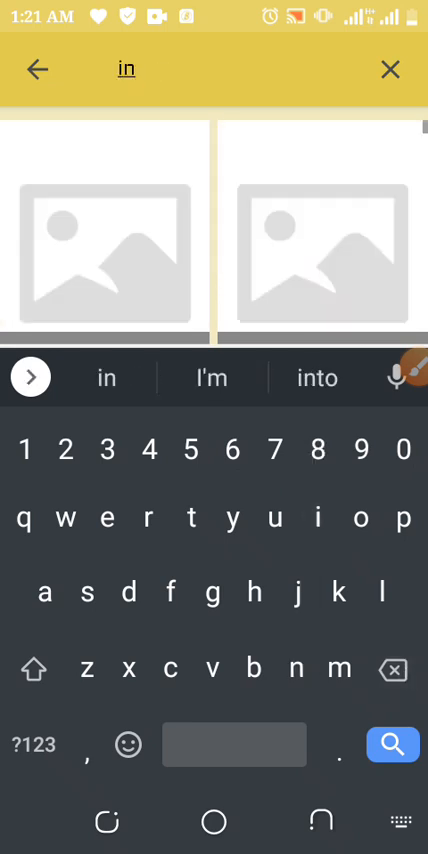
pyautogui.write('f')
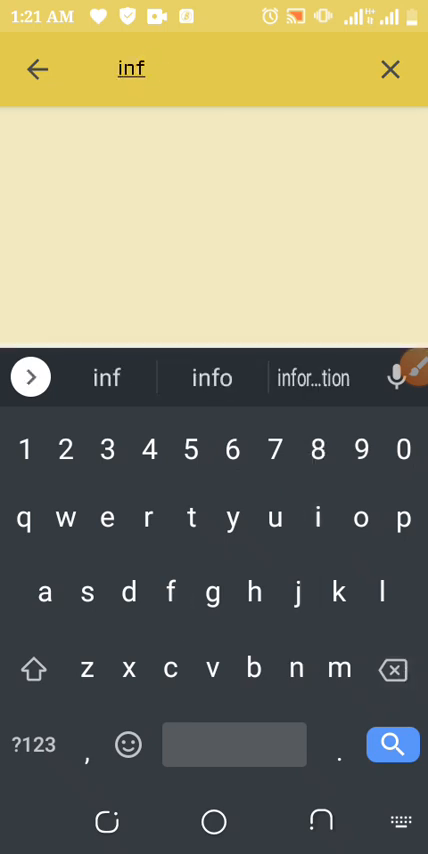
pyautogui.click(386, 72)
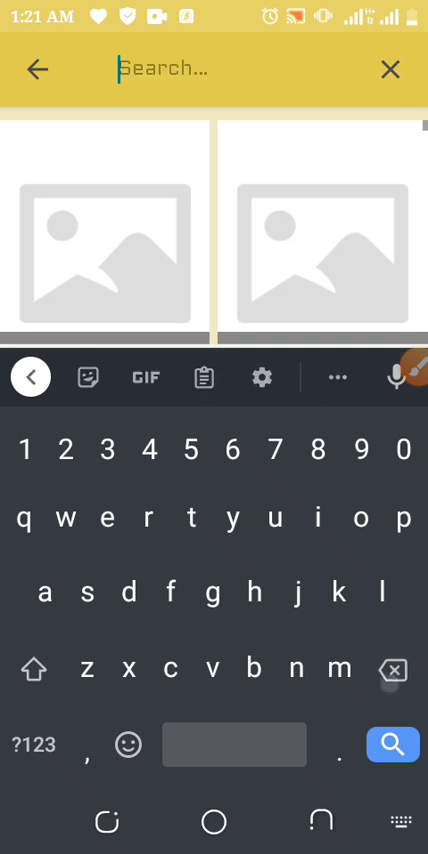
# Try searches 'un' and 'he', then browse the weapon and item mod grid
pyautogui.write('un')
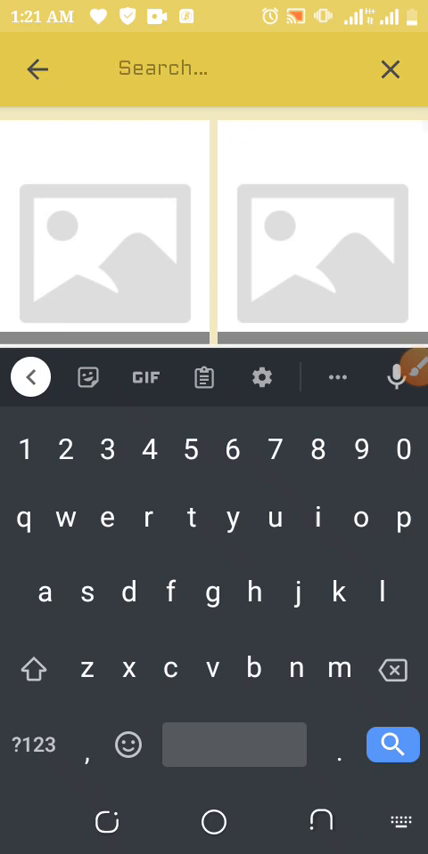
pyautogui.write('he')
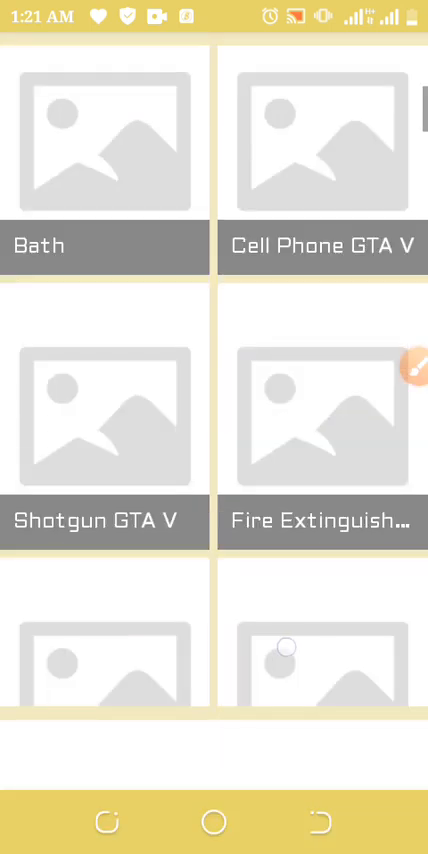
pyautogui.scroll(-3)
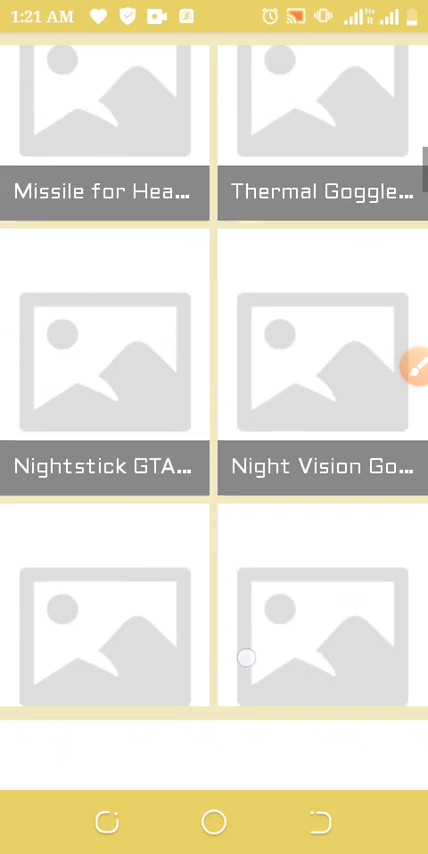
pyautogui.scroll(3)
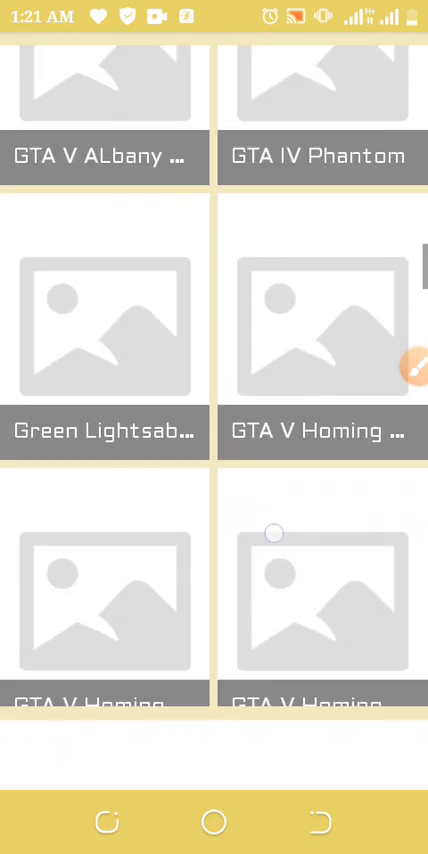